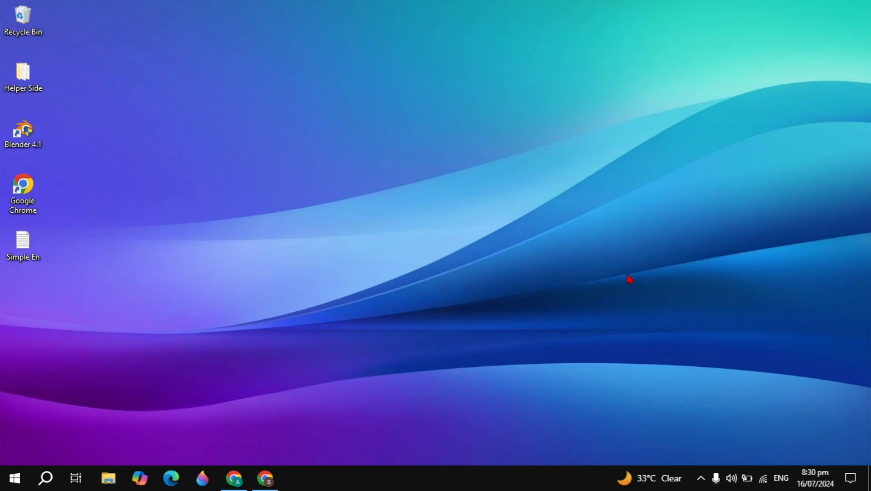
Open Chrome and search Google for 'lyft'.
{"action": "left_click", "coordinate": [265, 478]}
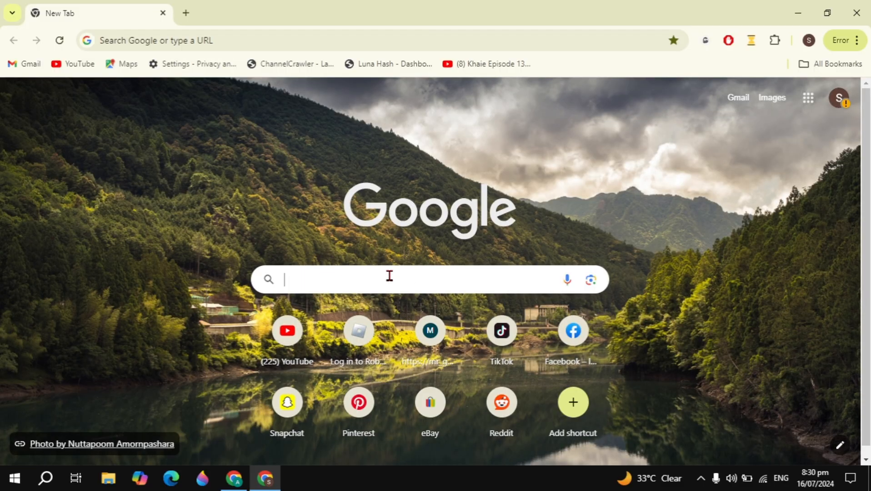
{"action": "type", "text": "l"}
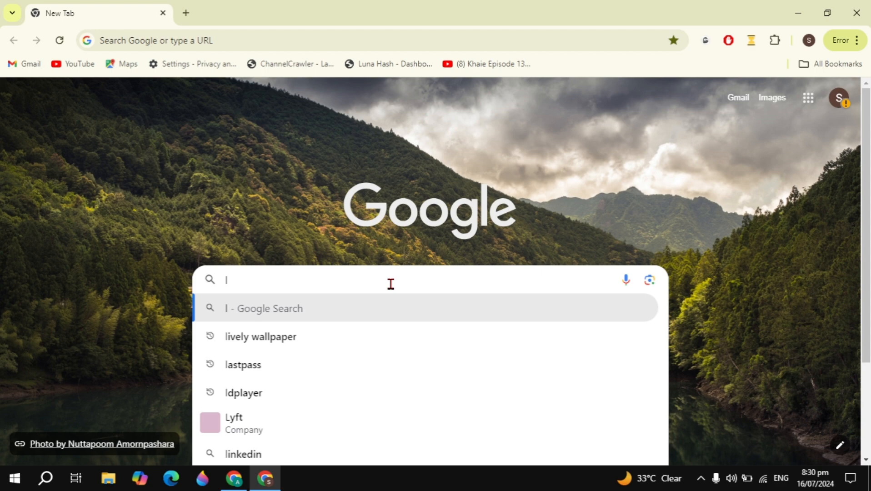
{"action": "type", "text": "lyft"}
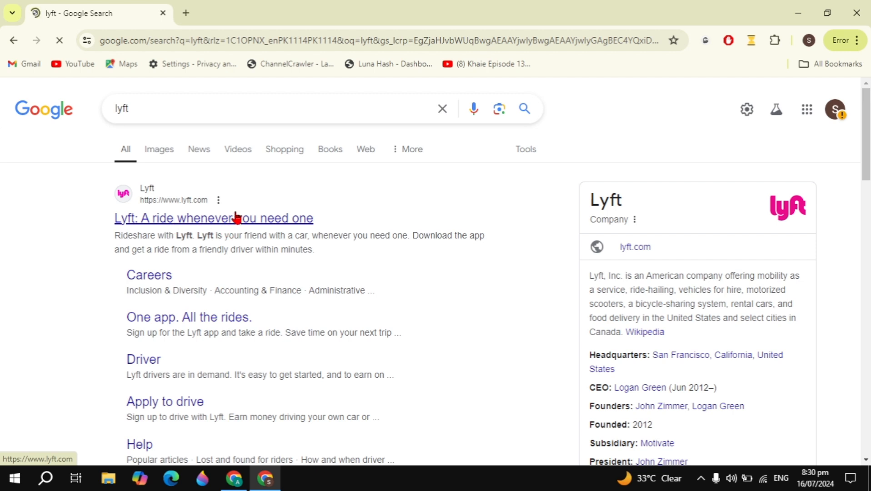
Open the 'Lyft: A ride whenever you need one' result and glance at the Chrome menu.
{"action": "left_click", "coordinate": [213, 218]}
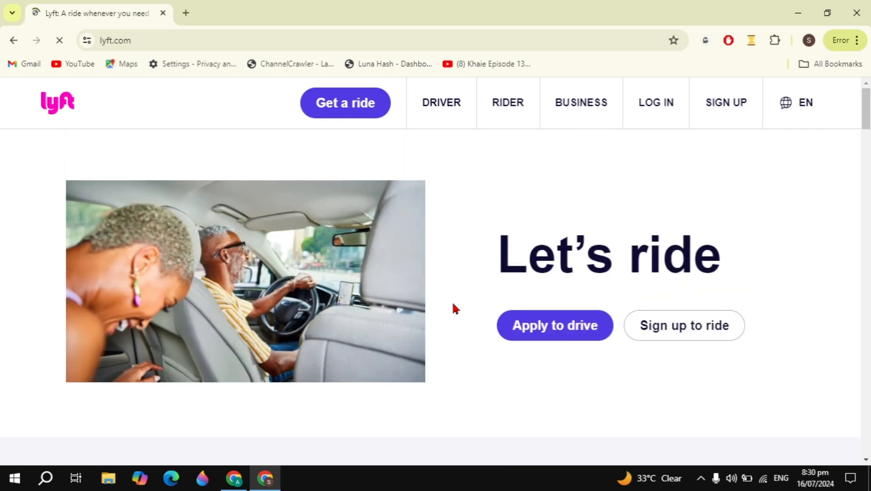
{"action": "left_click", "coordinate": [857, 40]}
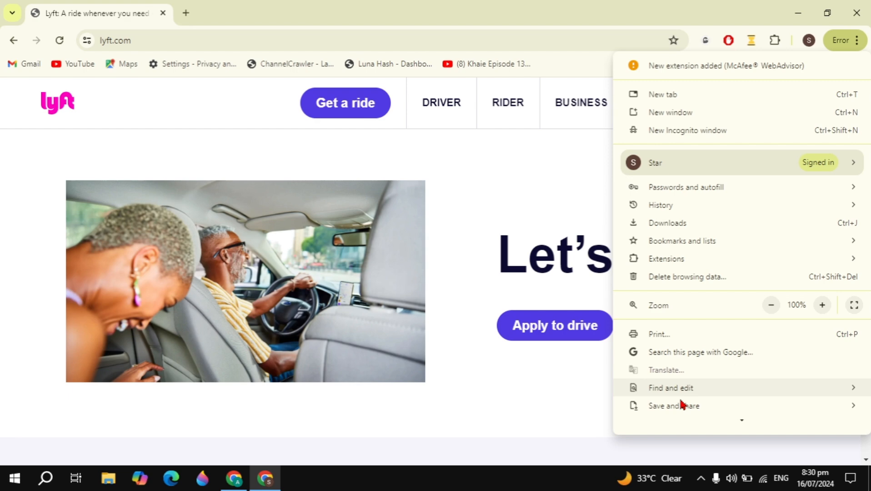
{"action": "scroll", "scroll_direction": "down", "scroll_amount": 3}
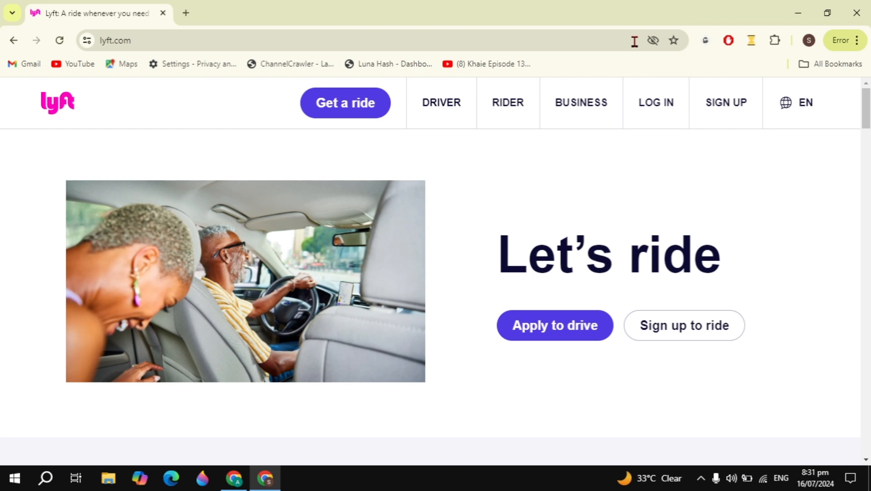
Install lyft.com as an app via Chrome menu Save and share > Install page as app.
{"action": "left_click", "coordinate": [857, 40]}
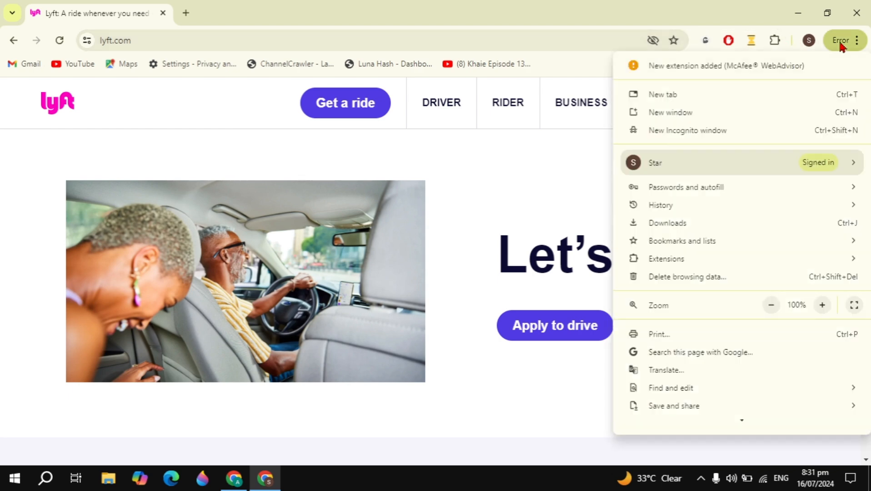
{"action": "left_click", "coordinate": [671, 403]}
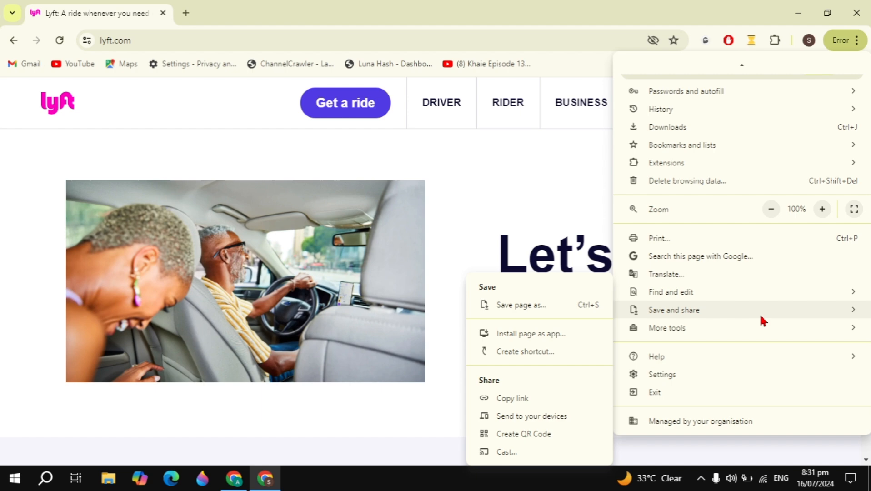
{"action": "mouse_move", "coordinate": [559, 341]}
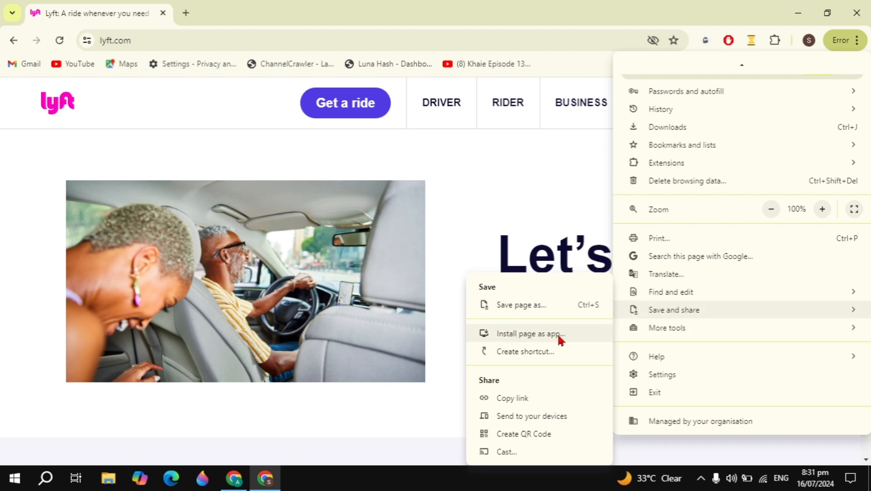
{"action": "left_click", "coordinate": [535, 334]}
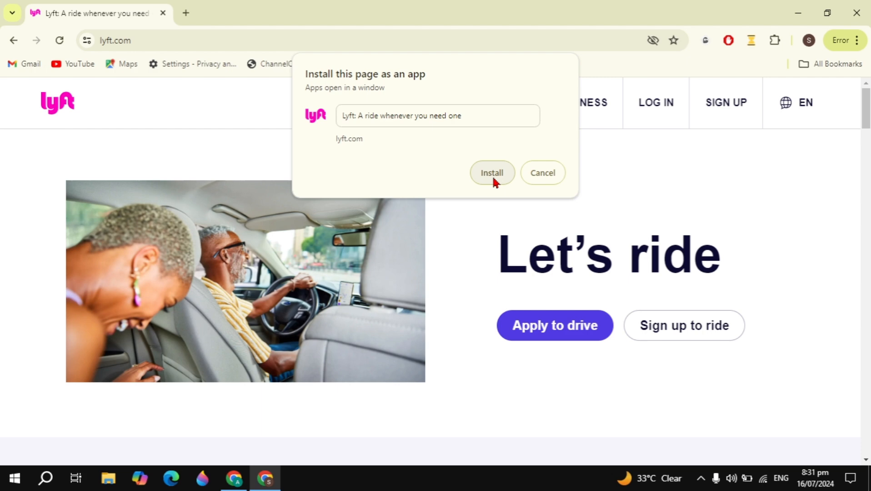
{"action": "left_click", "coordinate": [541, 173]}
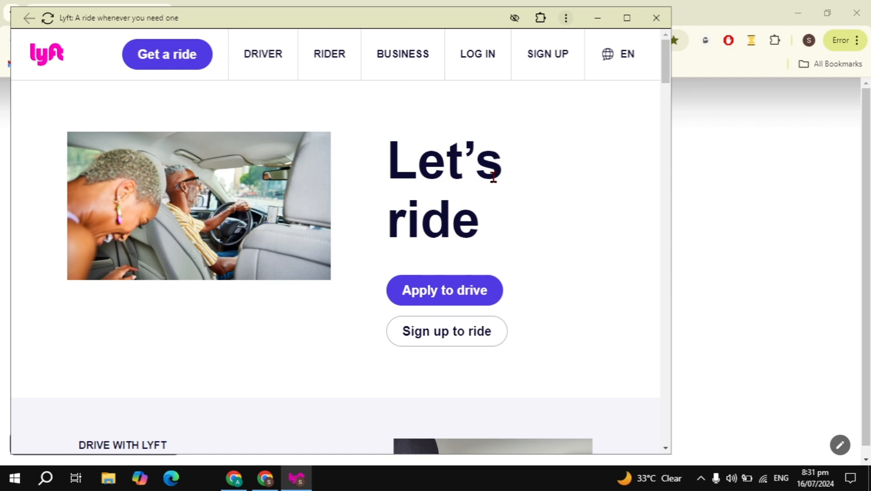
{"action": "mouse_move", "coordinate": [625, 15]}
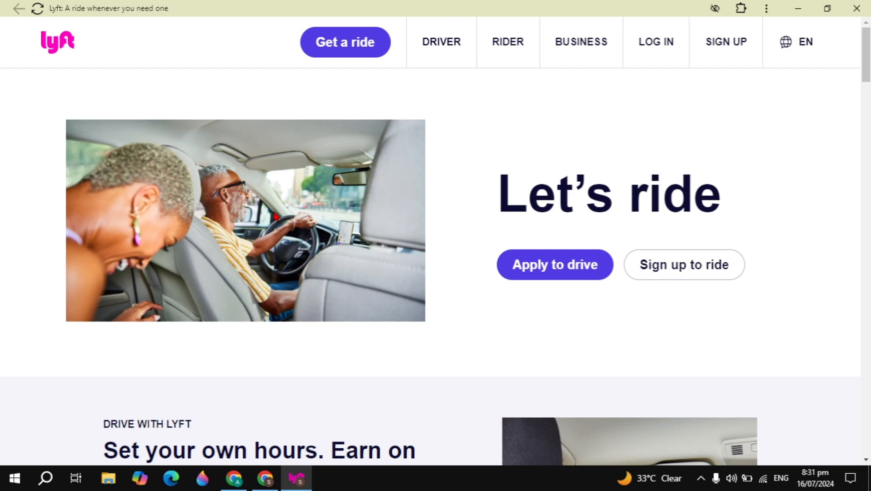
{"action": "mouse_move", "coordinate": [481, 233]}
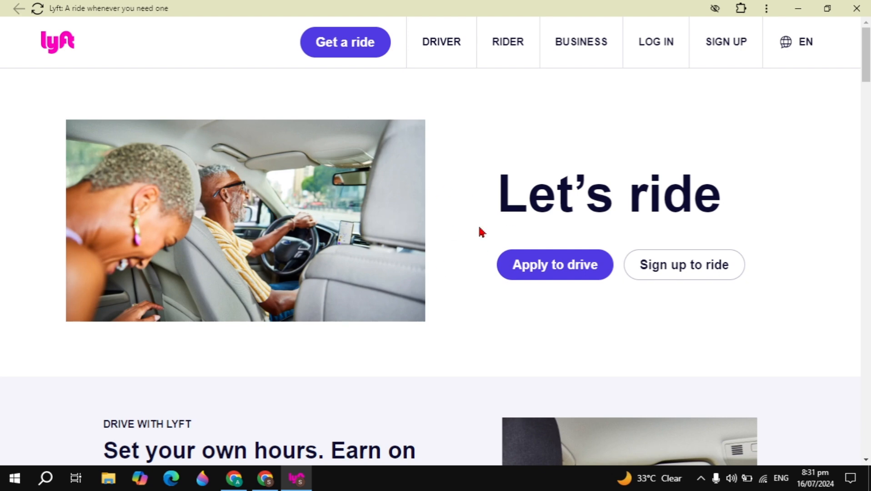
Open the Lyft app window's three-dot options menu.
{"action": "left_click", "coordinate": [766, 8]}
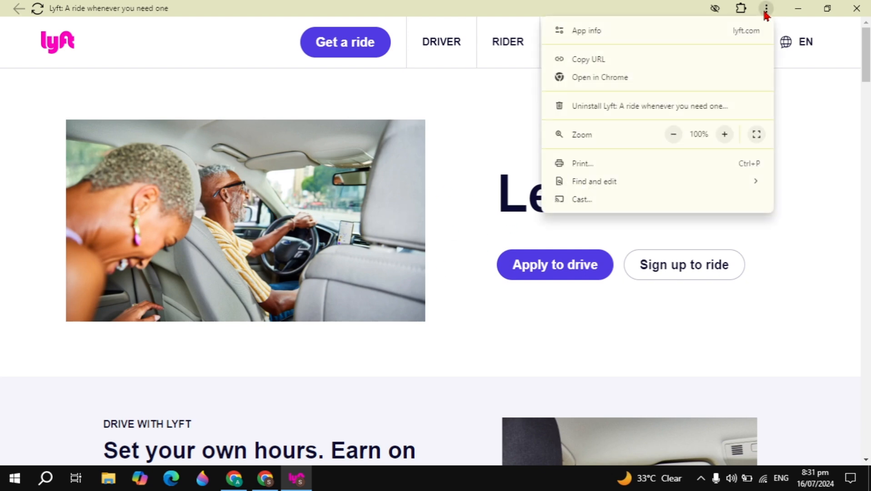
{"action": "mouse_move", "coordinate": [739, 114]}
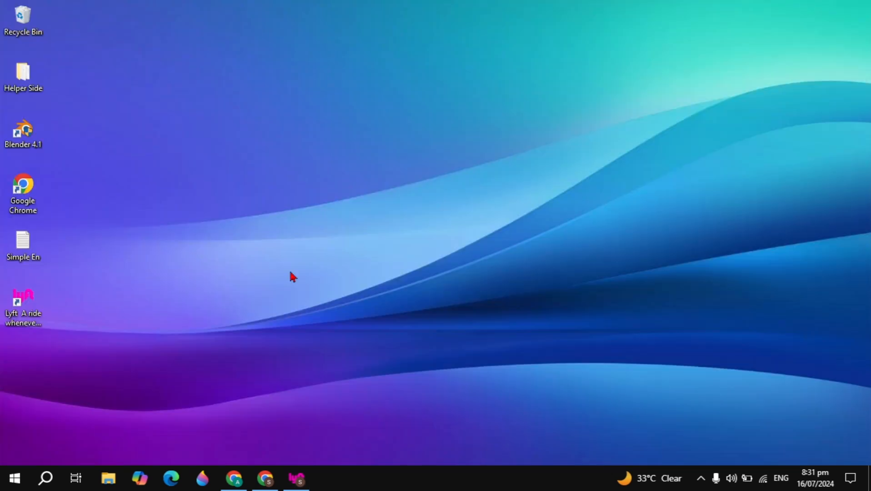
Drag the Lyft shortcut to the desktop centre and double-click it to launch.
{"action": "left_click", "coordinate": [22, 303]}
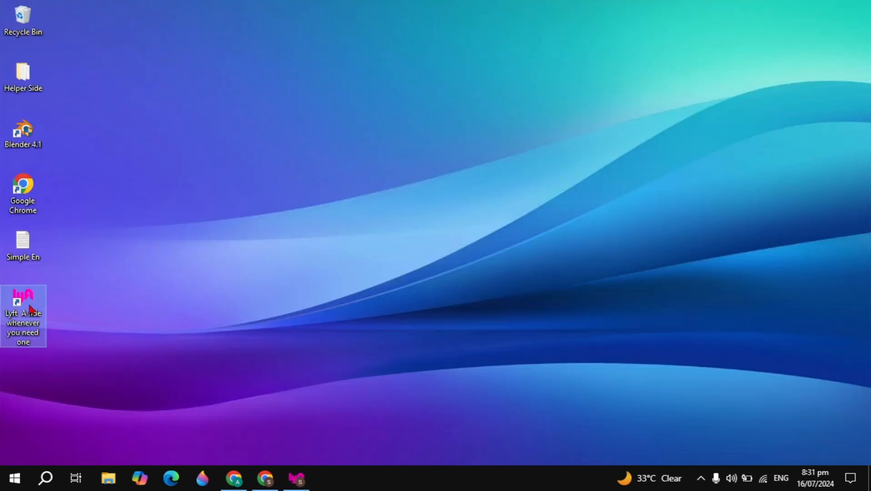
{"action": "left_click_drag", "start_coordinate": [23, 295], "coordinate": [310, 189]}
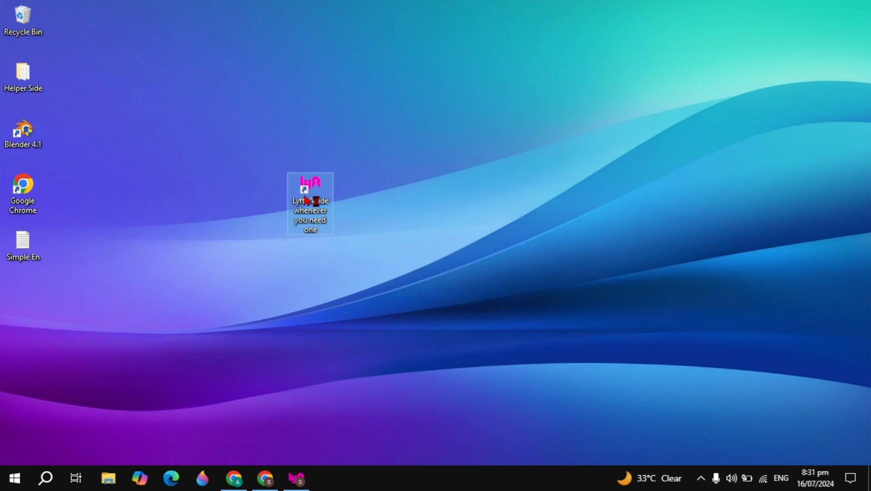
{"action": "double_click", "coordinate": [310, 203]}
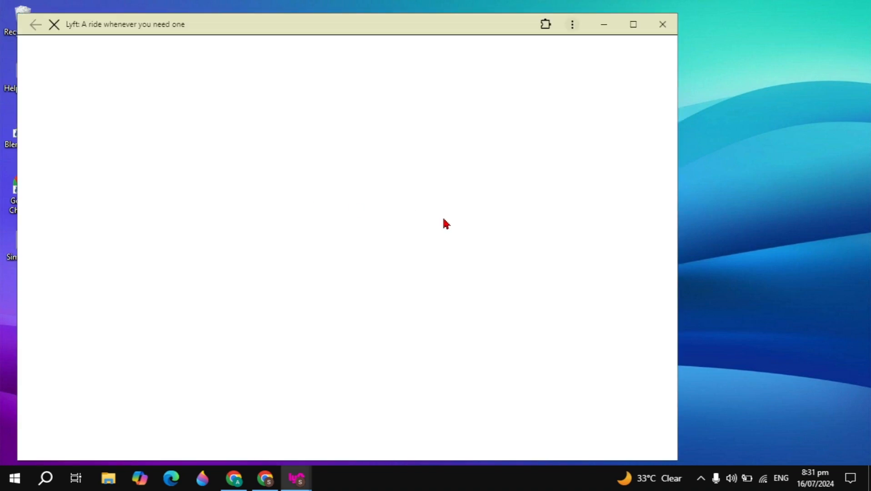